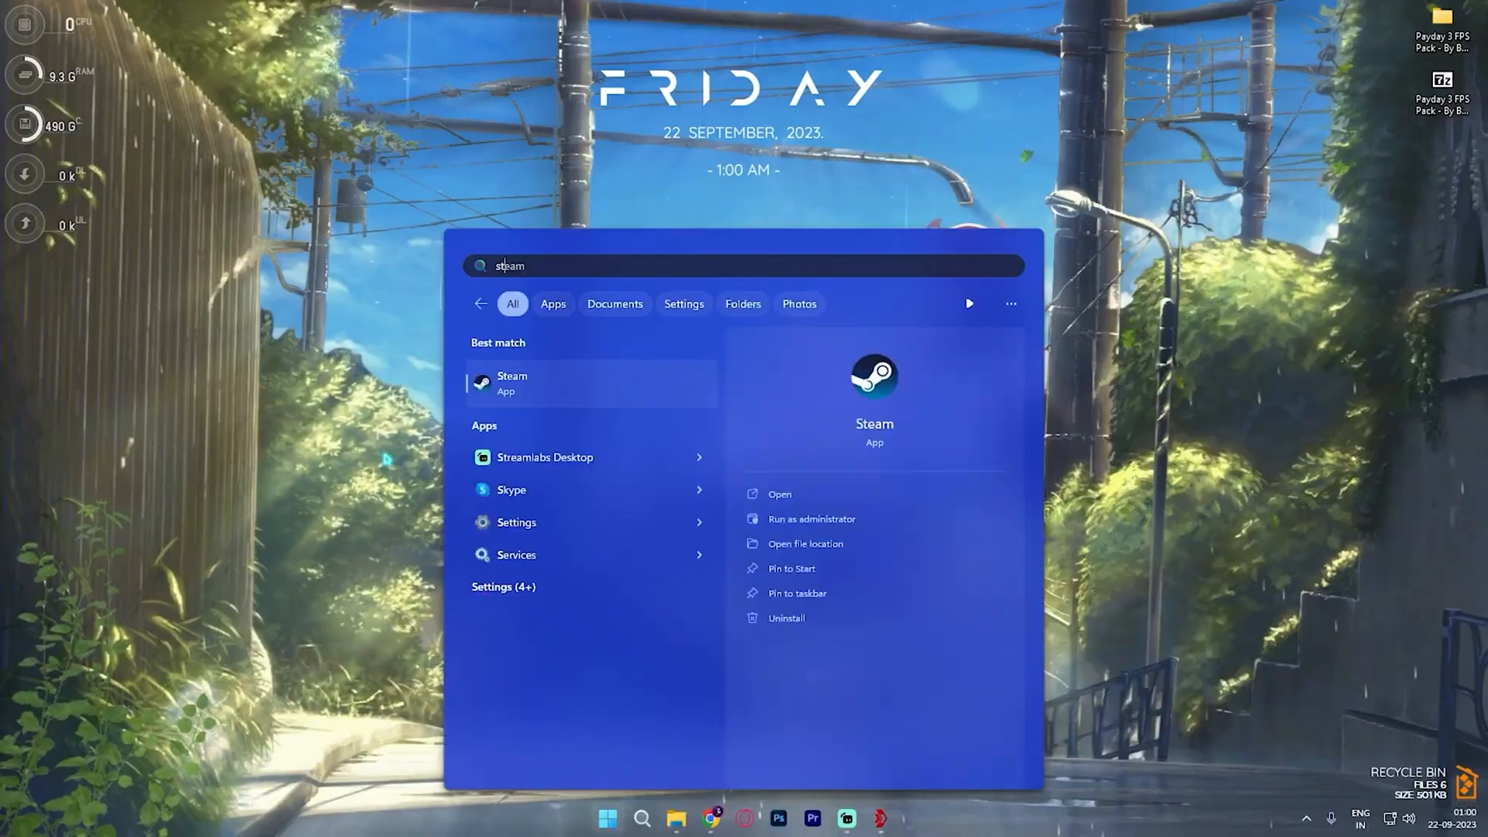
- Launch Steam and bring up the options for PAYDAY 3 in the library list
{"action": "left_click", "coordinate": [511, 383]}
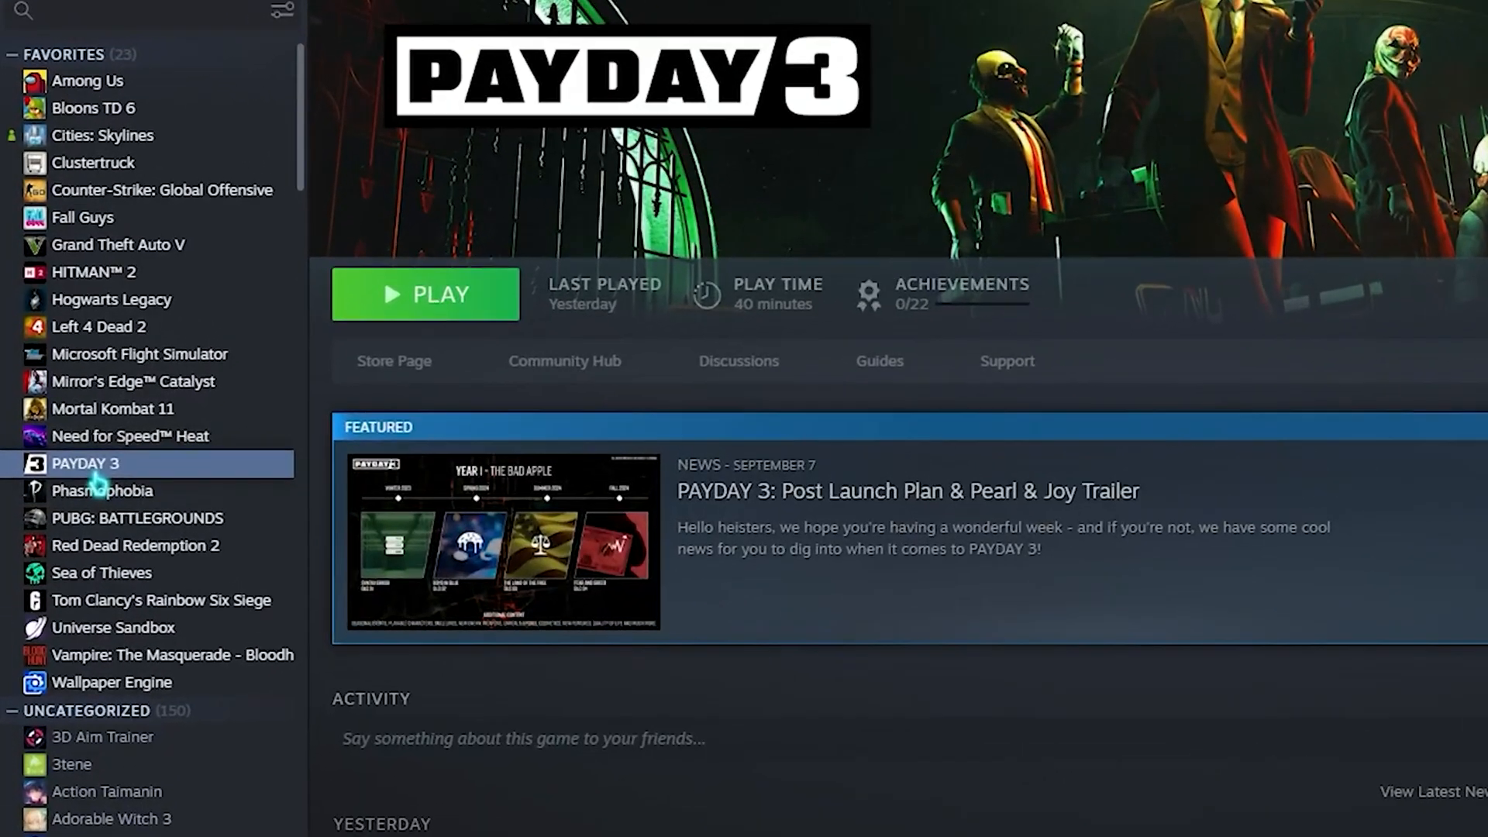
{"action": "right_click", "coordinate": [87, 464]}
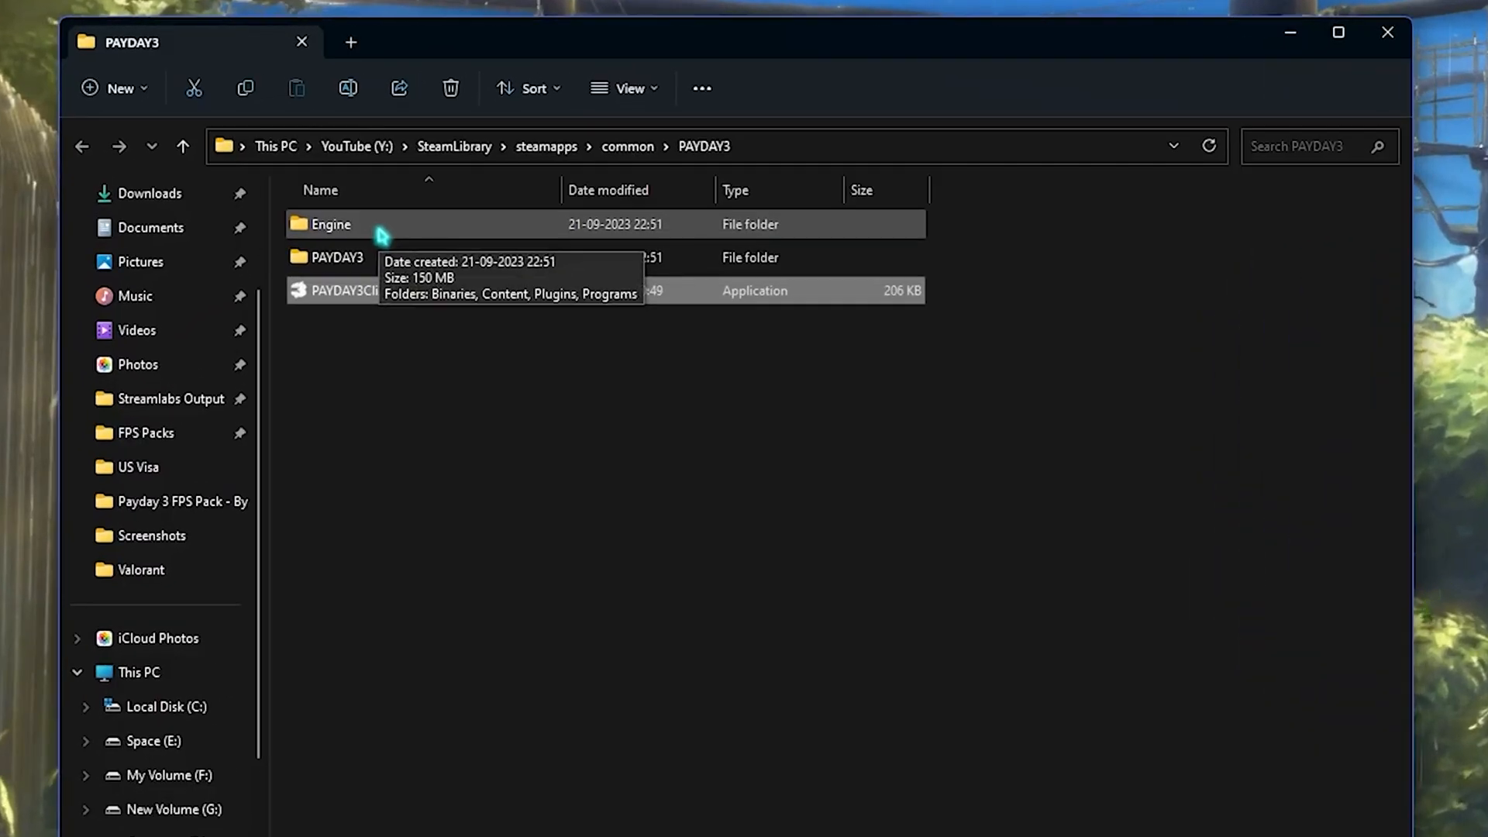
- Disable fullscreen optimizations for PAYDAY3Client.exe and override high DPI scaling to Application
{"action": "right_click", "coordinate": [364, 289]}
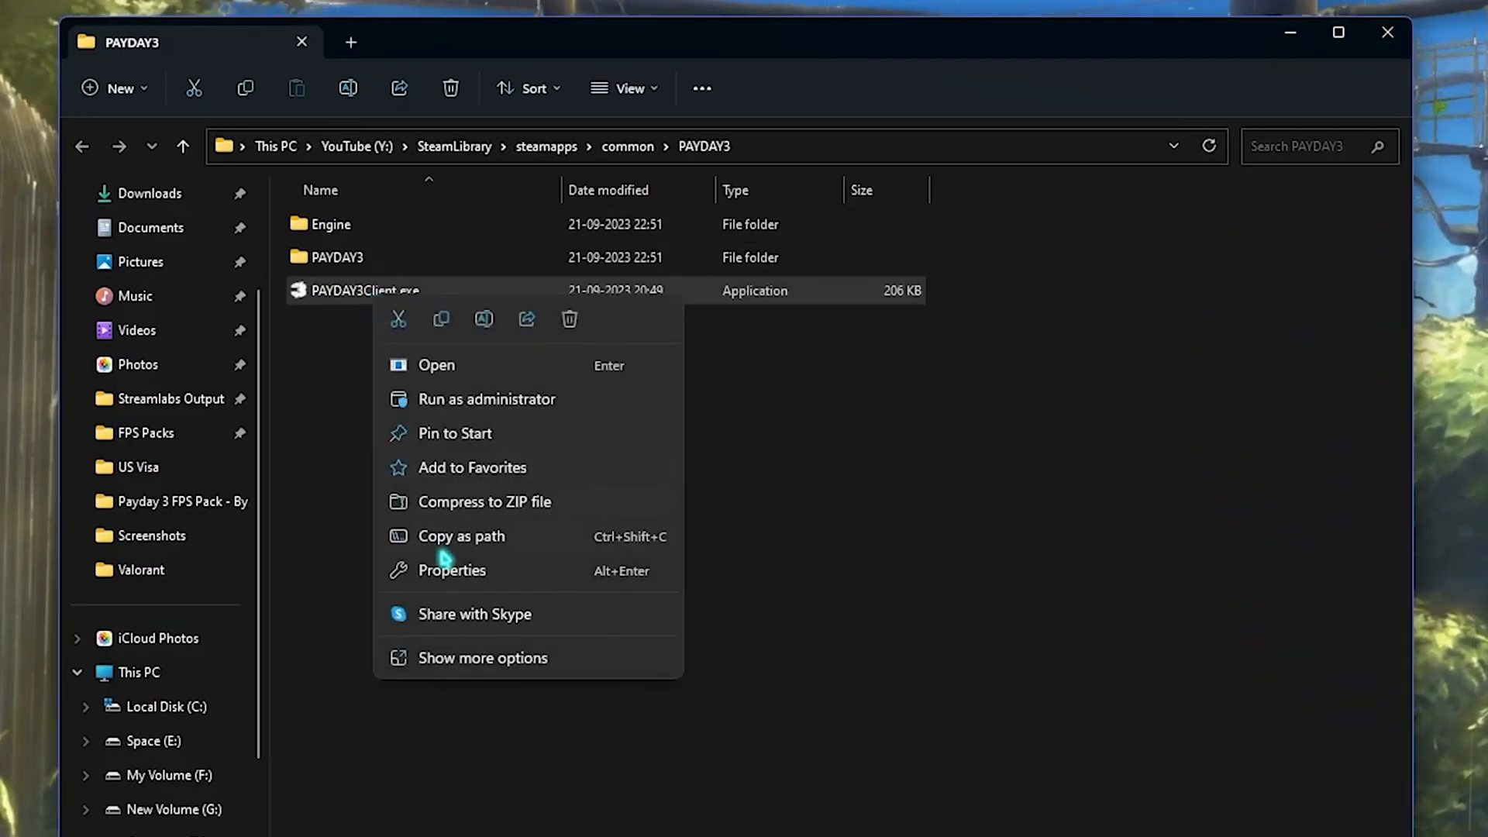
{"action": "left_click", "coordinate": [452, 571]}
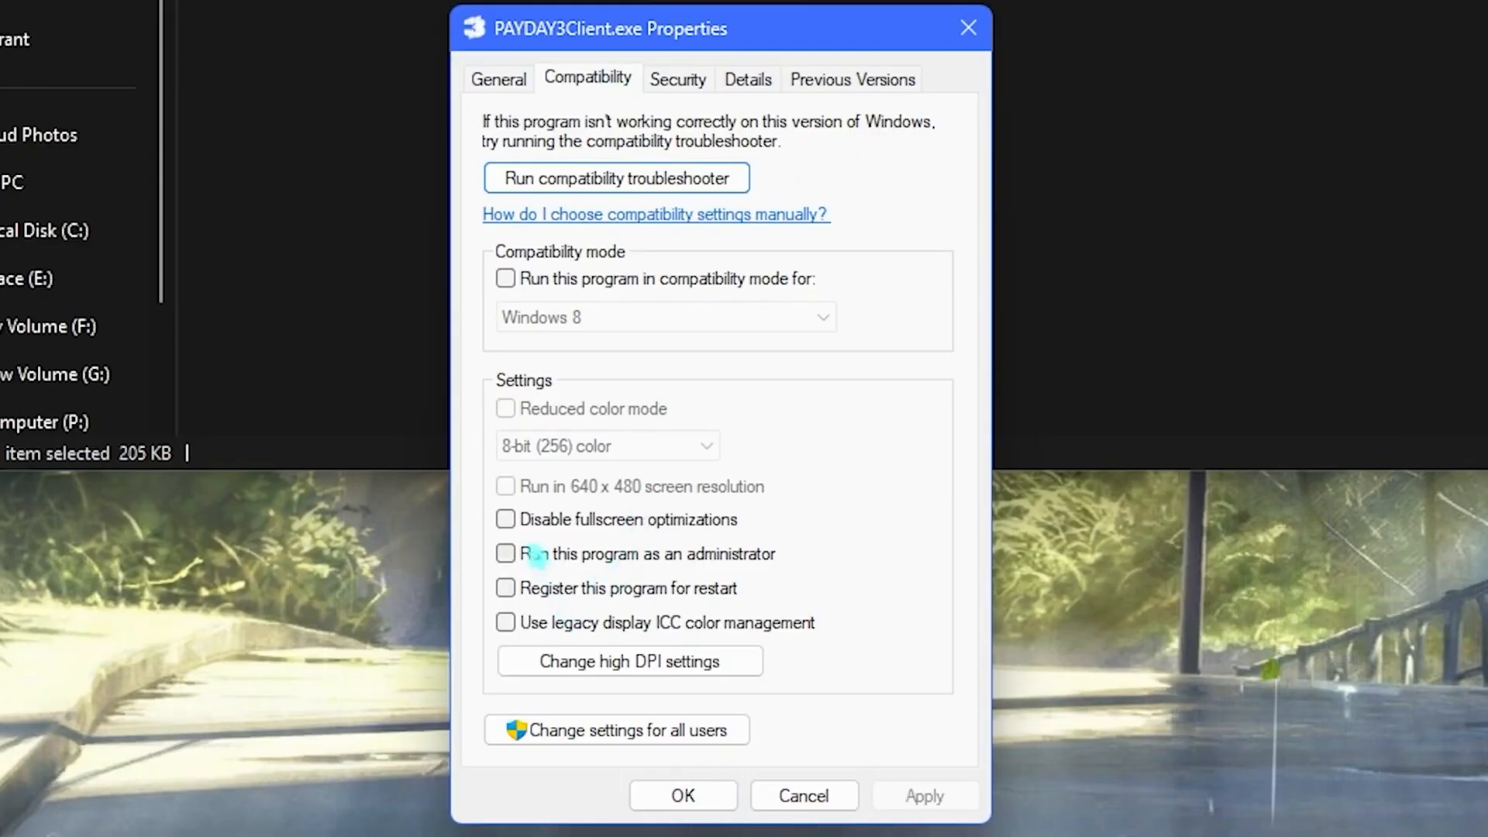
{"action": "left_click", "coordinate": [506, 519]}
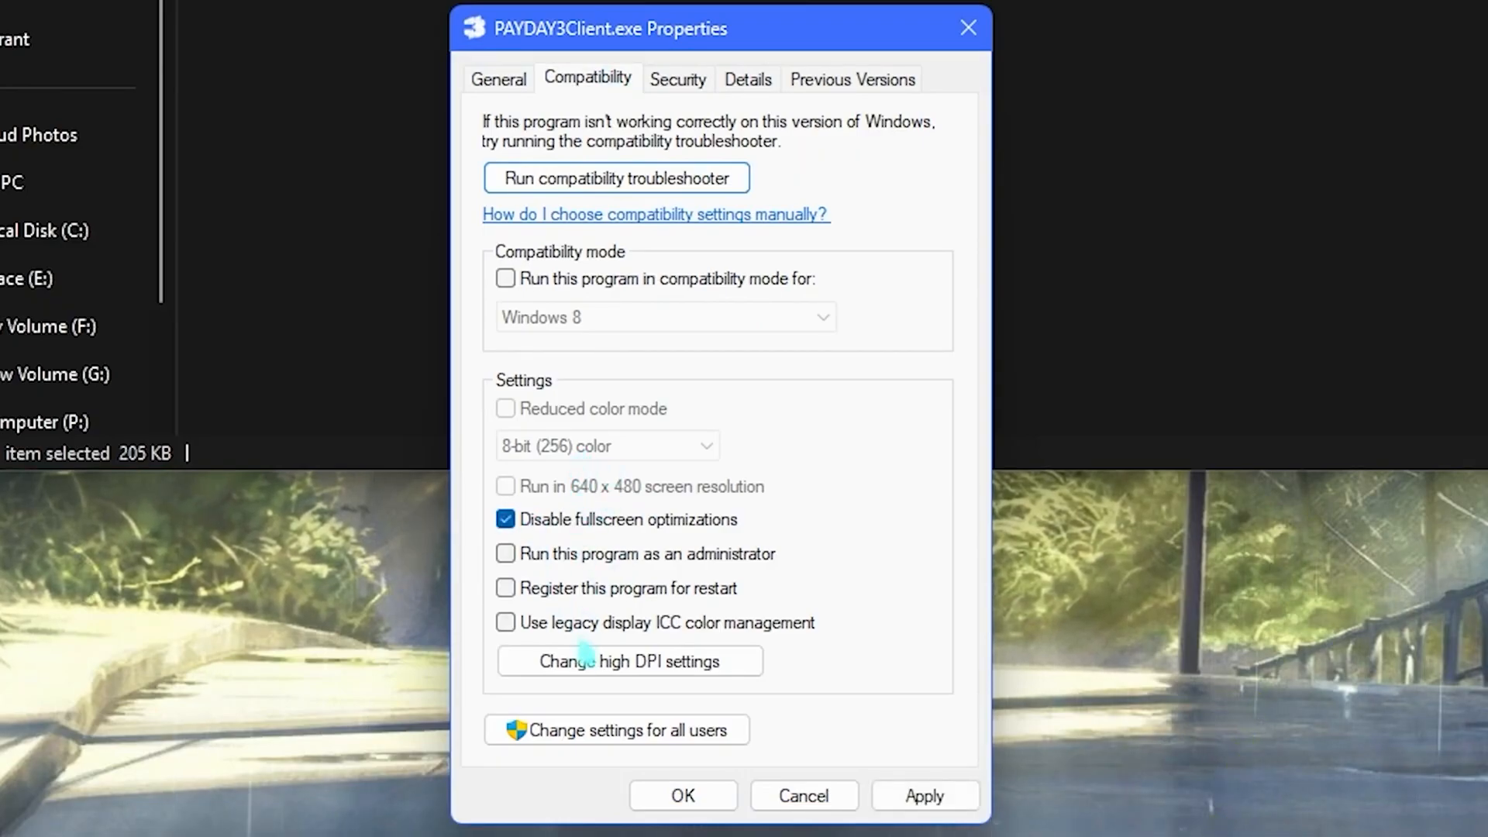
{"action": "left_click", "coordinate": [628, 660]}
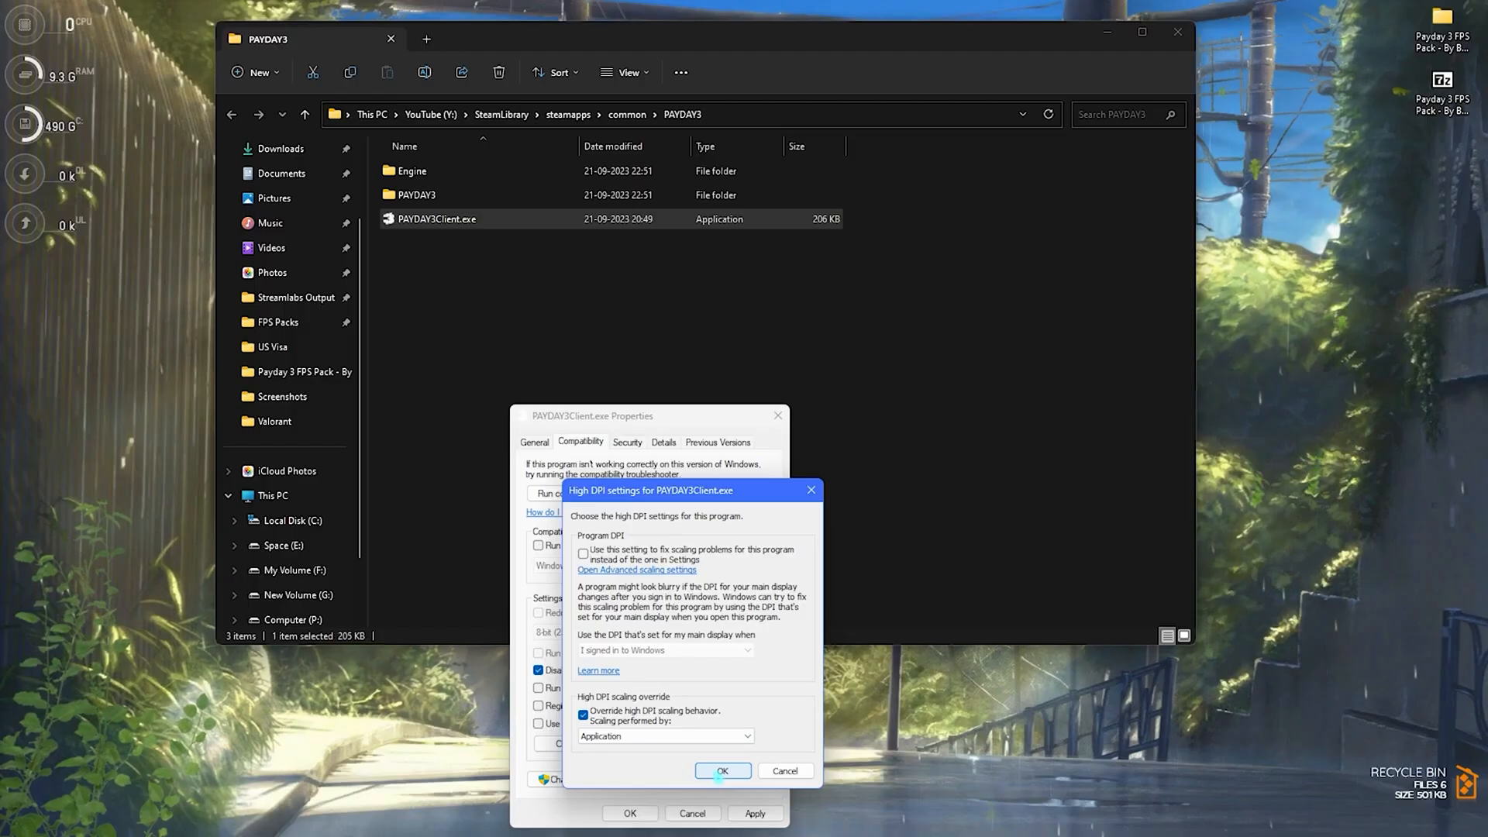
{"action": "left_click", "coordinate": [722, 770]}
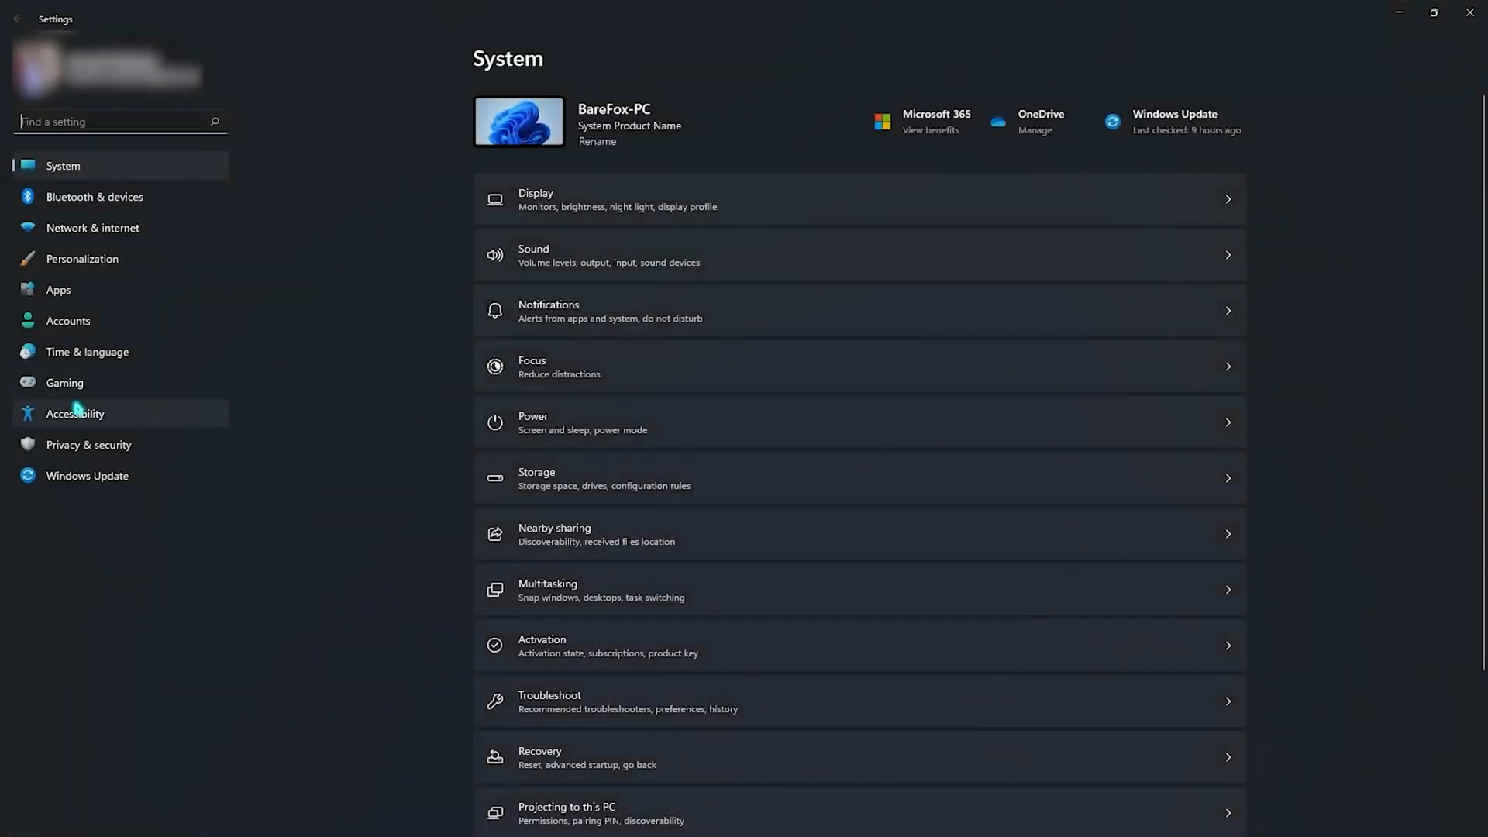
- Visit the Gaming settings and its Xbox Game Bar page, returning to the Gaming page
{"action": "left_click", "coordinate": [66, 383]}
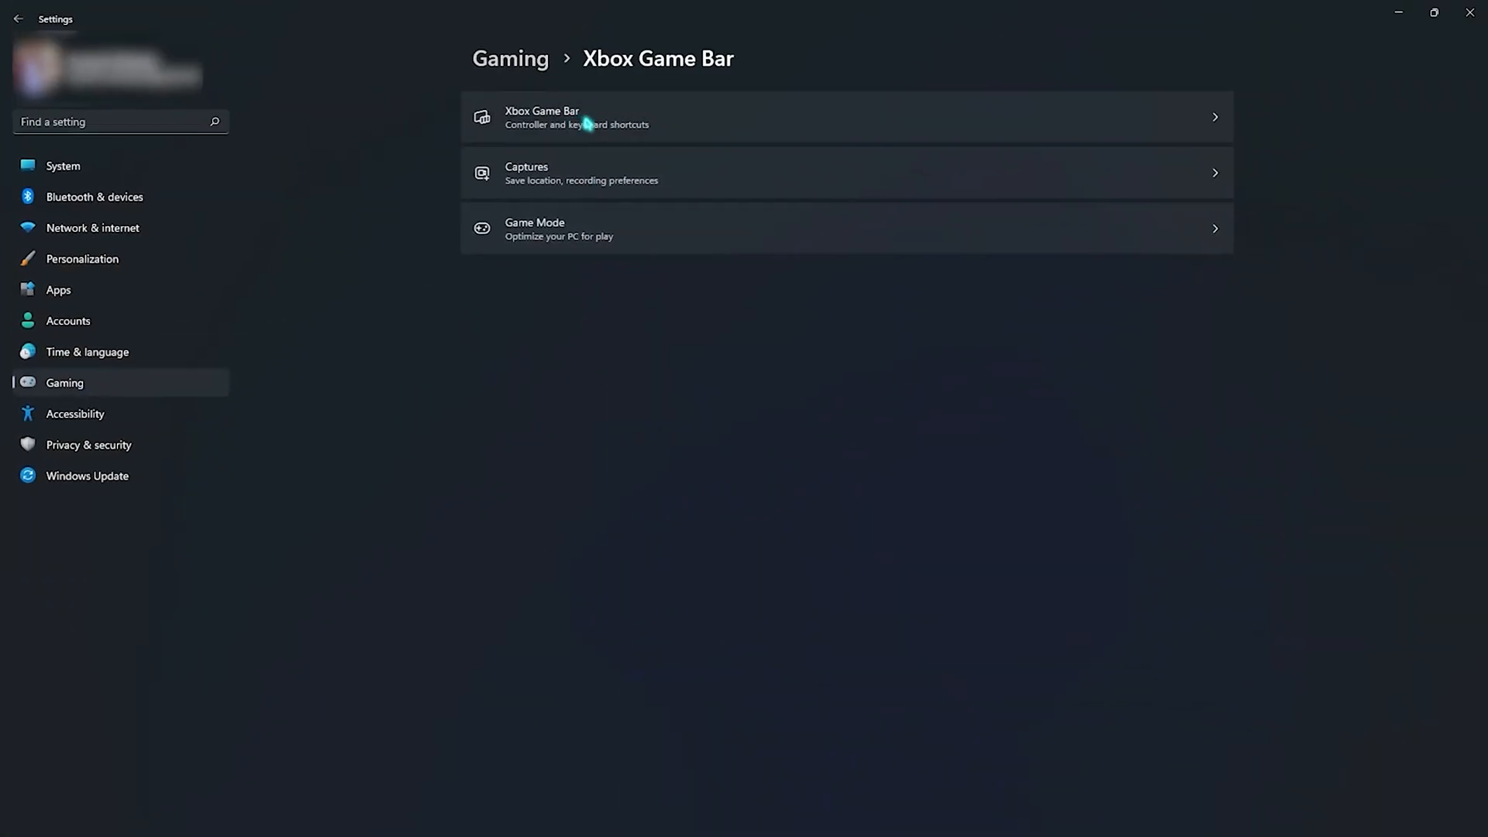
{"action": "left_click", "coordinate": [542, 117]}
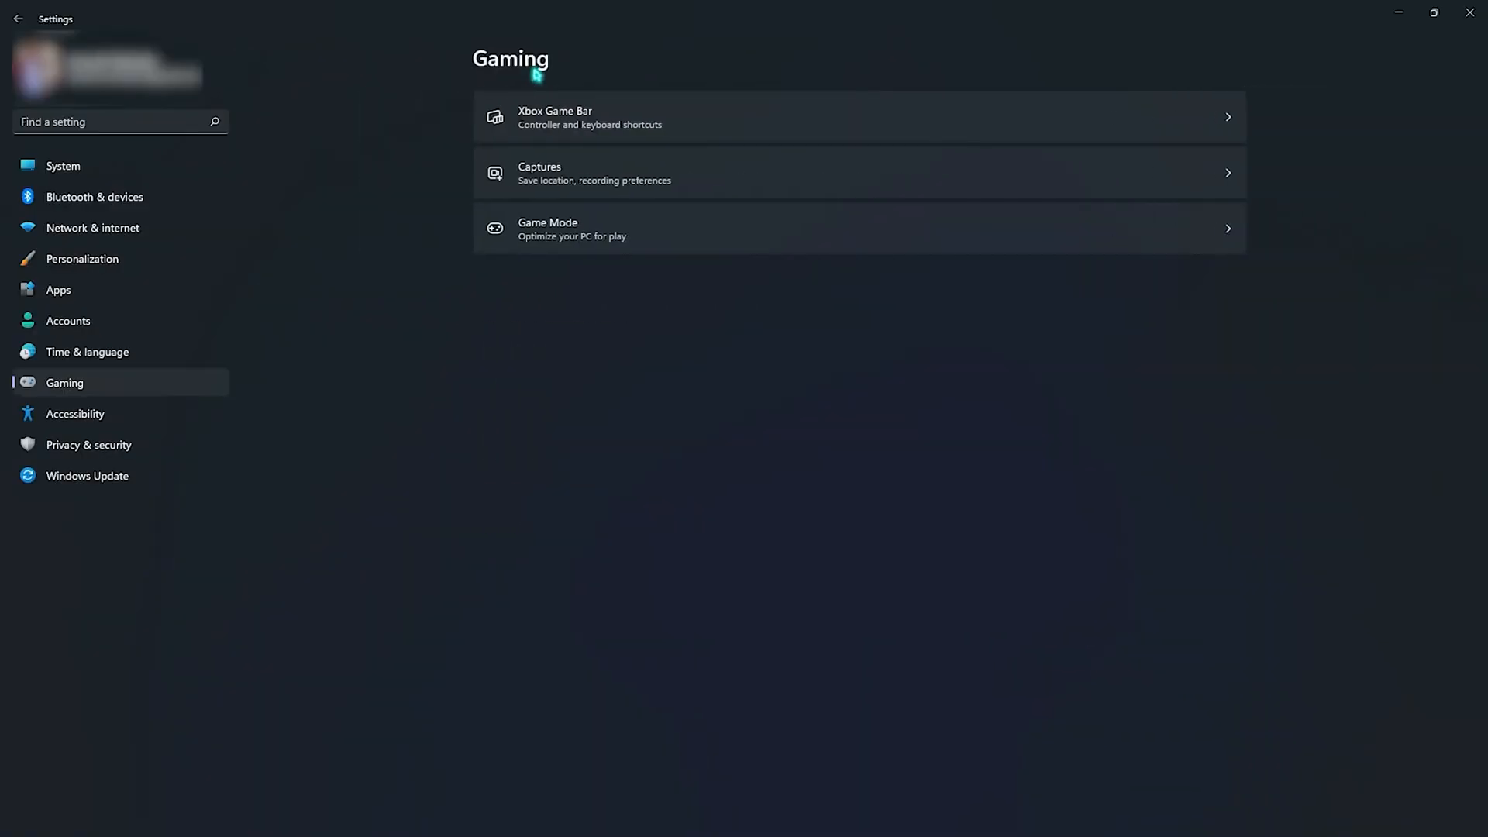
{"action": "left_click", "coordinate": [547, 229]}
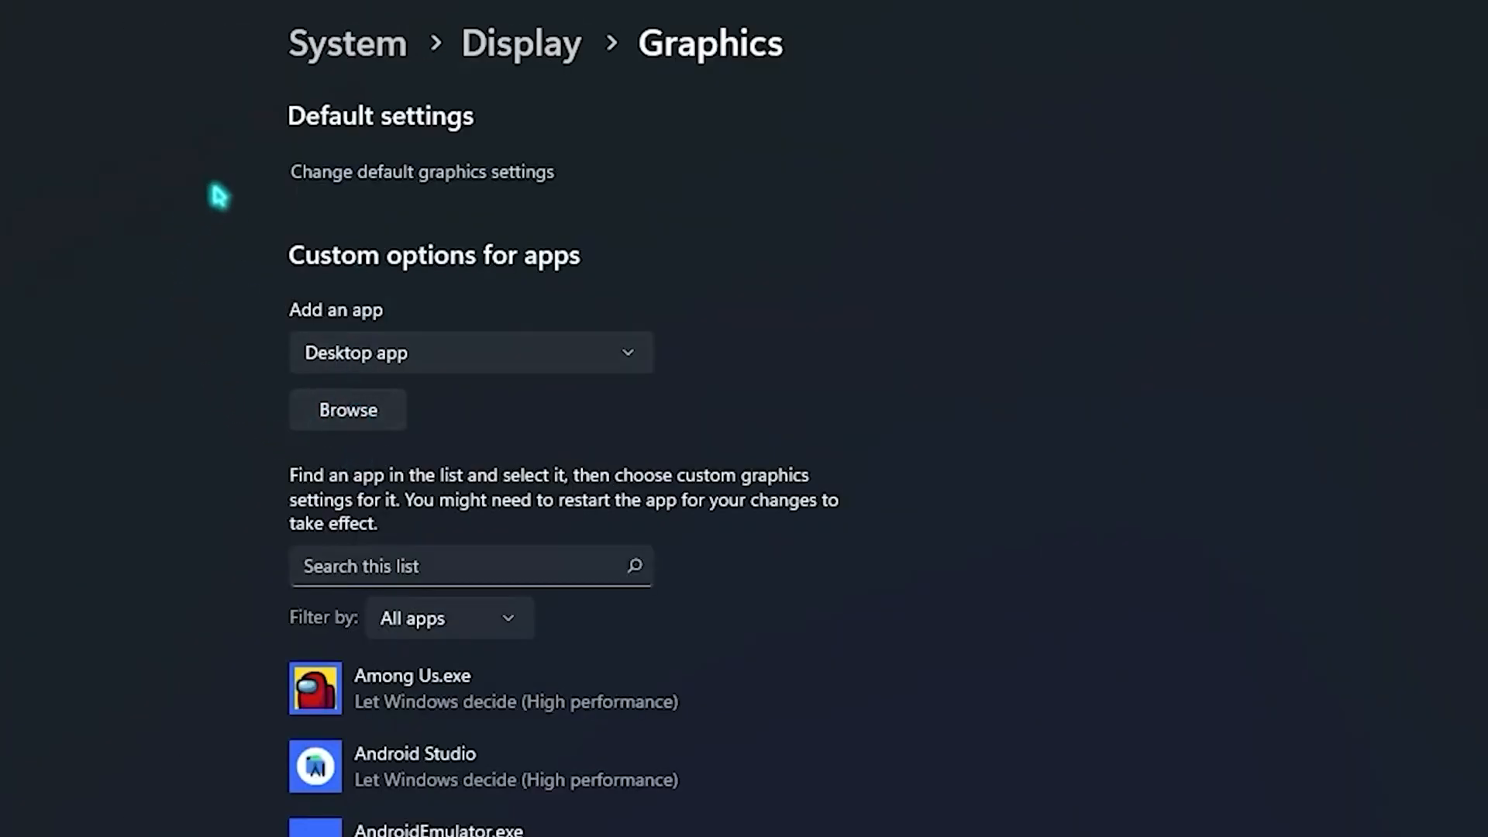
- Show the Graphics page with custom per-app graphics options
{"action": "left_click", "coordinate": [347, 409]}
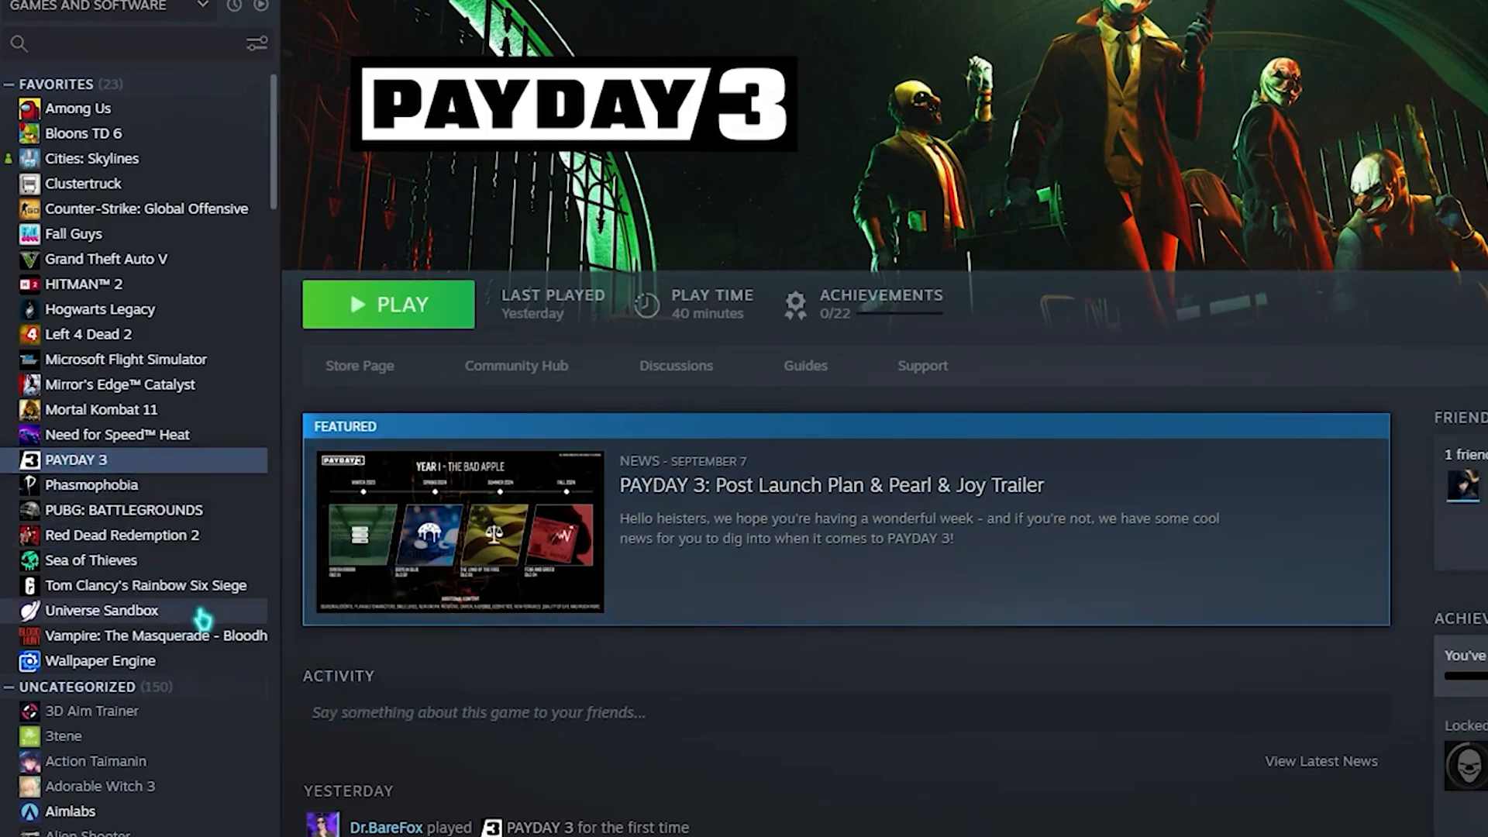
- Add -dx12 to PAYDAY 3's Steam launch options
{"action": "type", "text": "-dx12"}
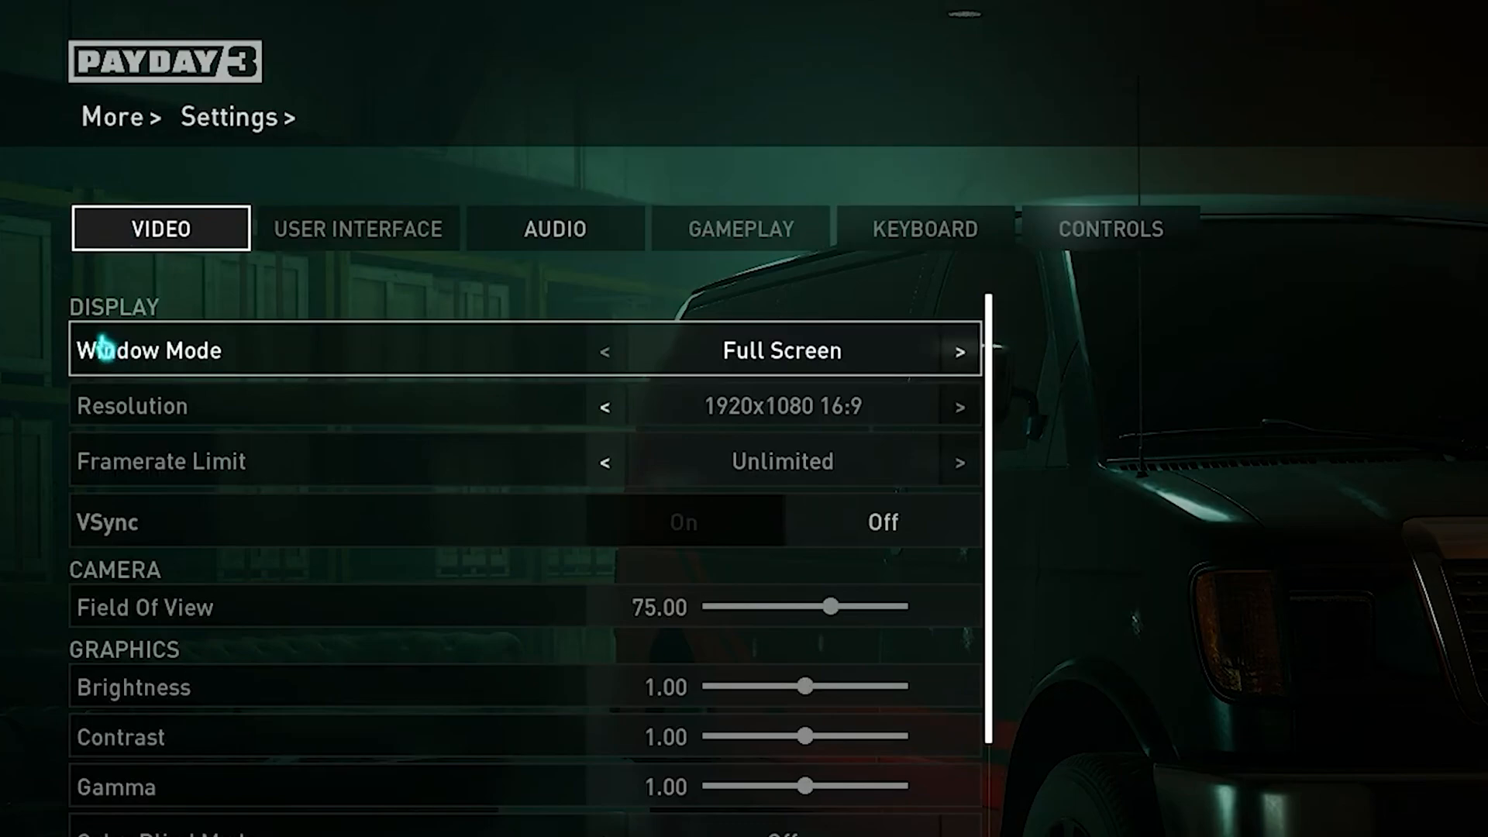
{"action": "mouse_move", "coordinate": [200, 422]}
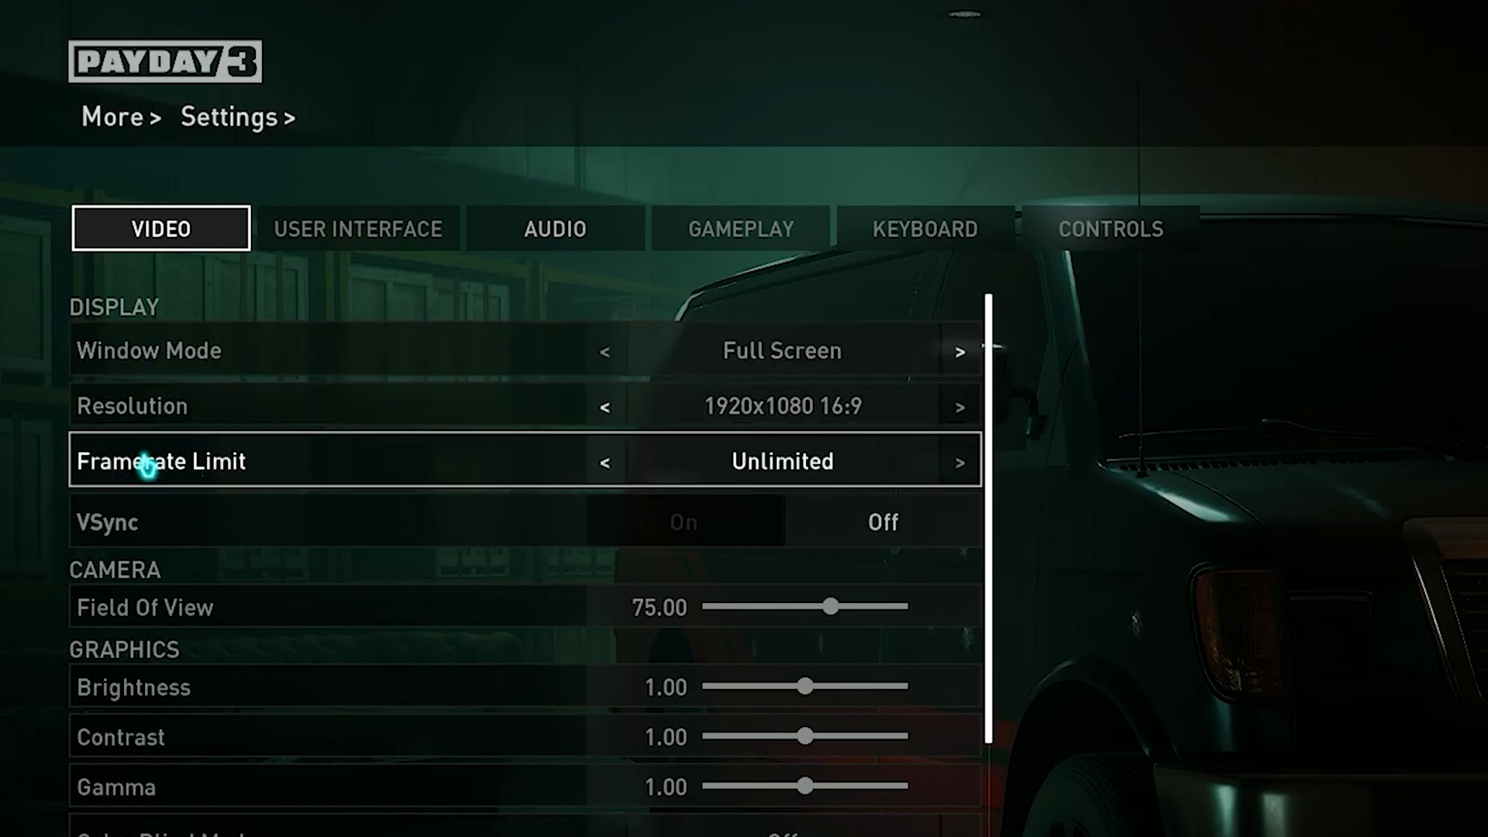
- Set VSync off and raise the Field Of View slider to 80
{"action": "left_click", "coordinate": [880, 522]}
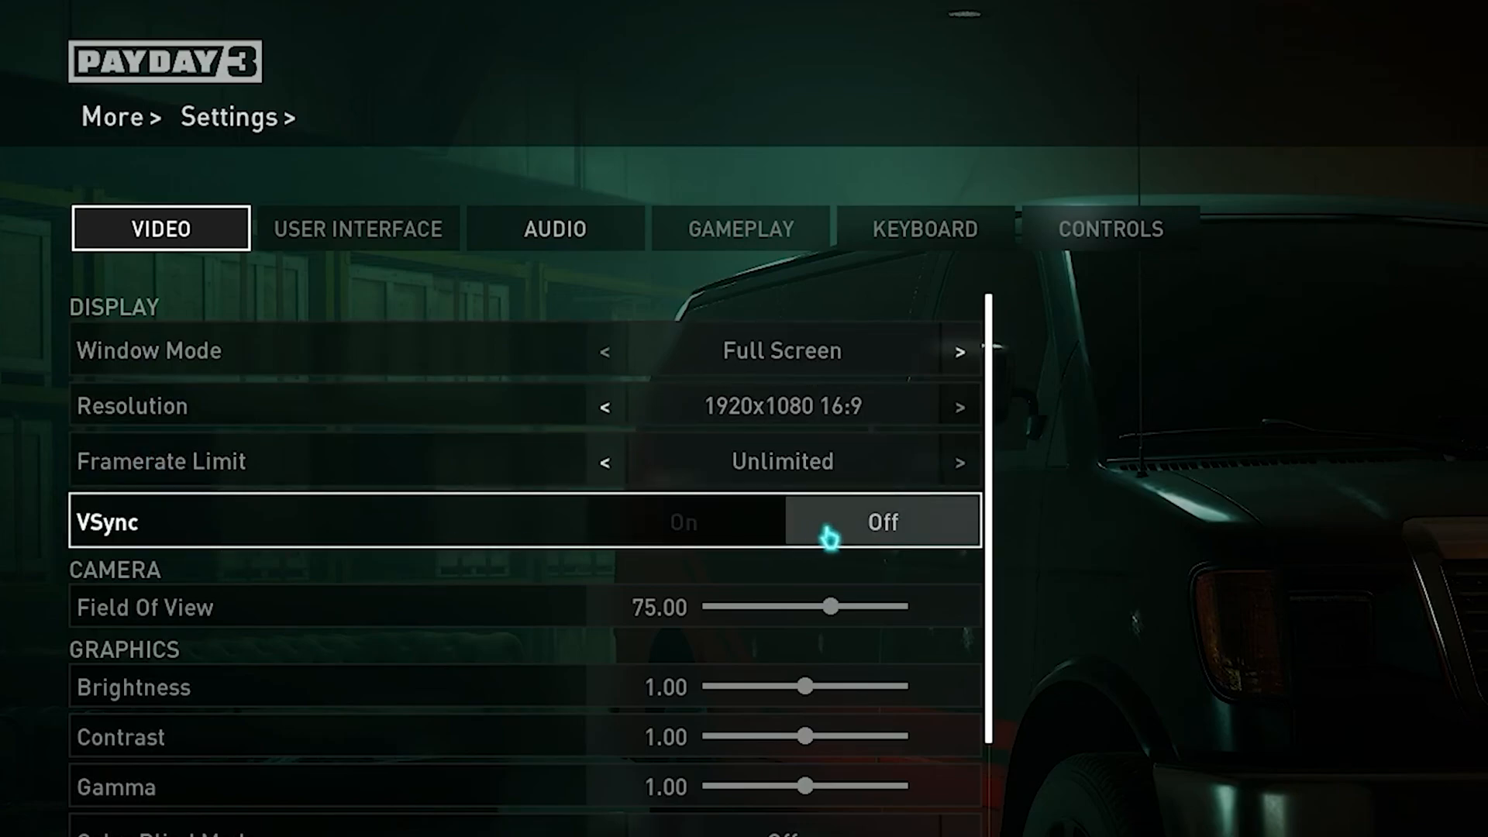
{"action": "scroll", "scroll_direction": "down", "scroll_amount": 3}
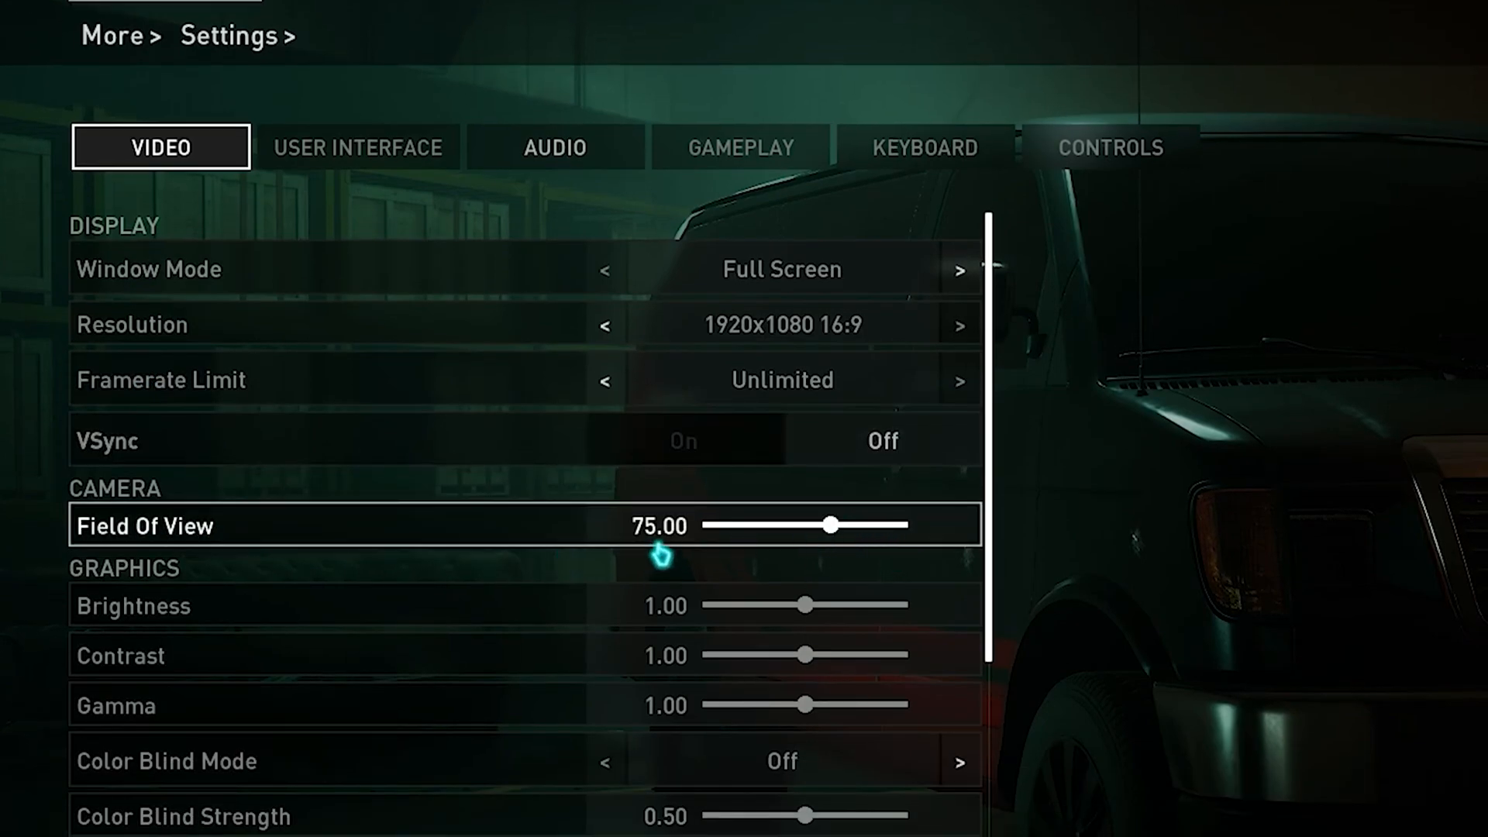
{"action": "left_click_drag", "start_coordinate": [832, 524], "coordinate": [859, 524]}
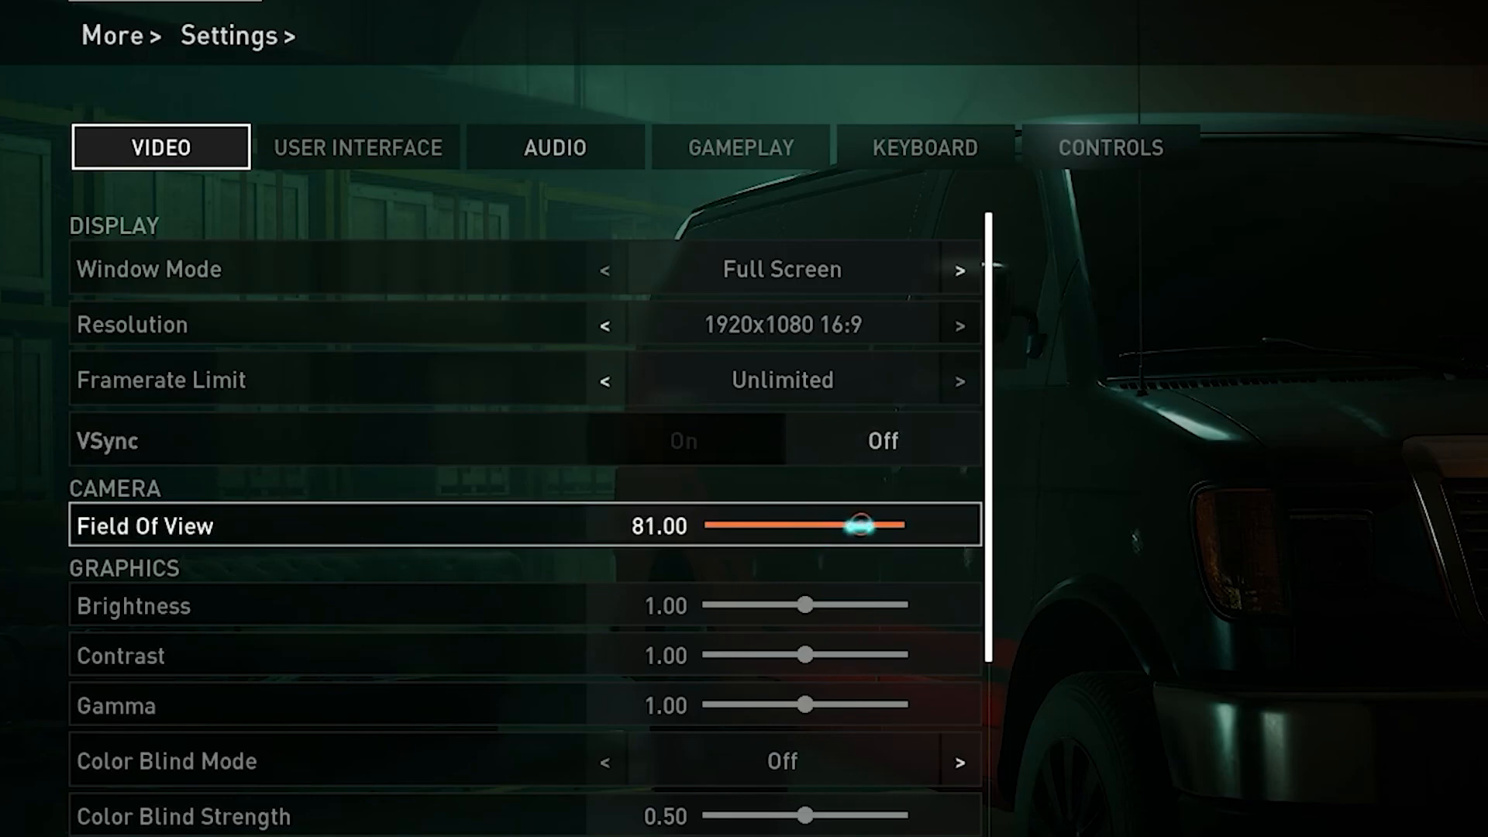
{"action": "left_click_drag", "start_coordinate": [859, 525], "coordinate": [856, 526]}
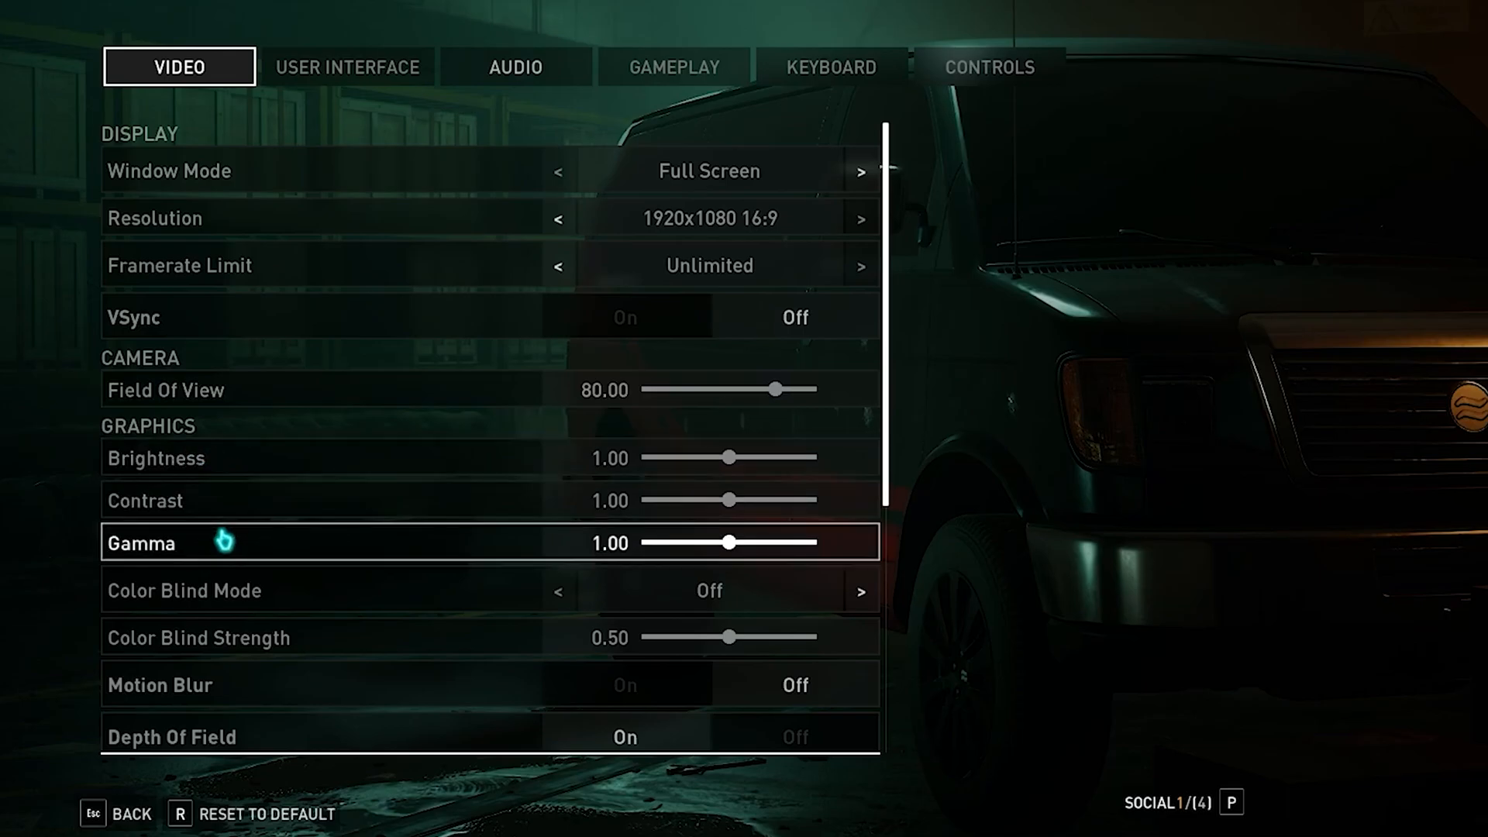
- Set Anti-Aliasing to Performance while scrolling through the lower video options
{"action": "scroll", "scroll_direction": "down", "scroll_amount": 3}
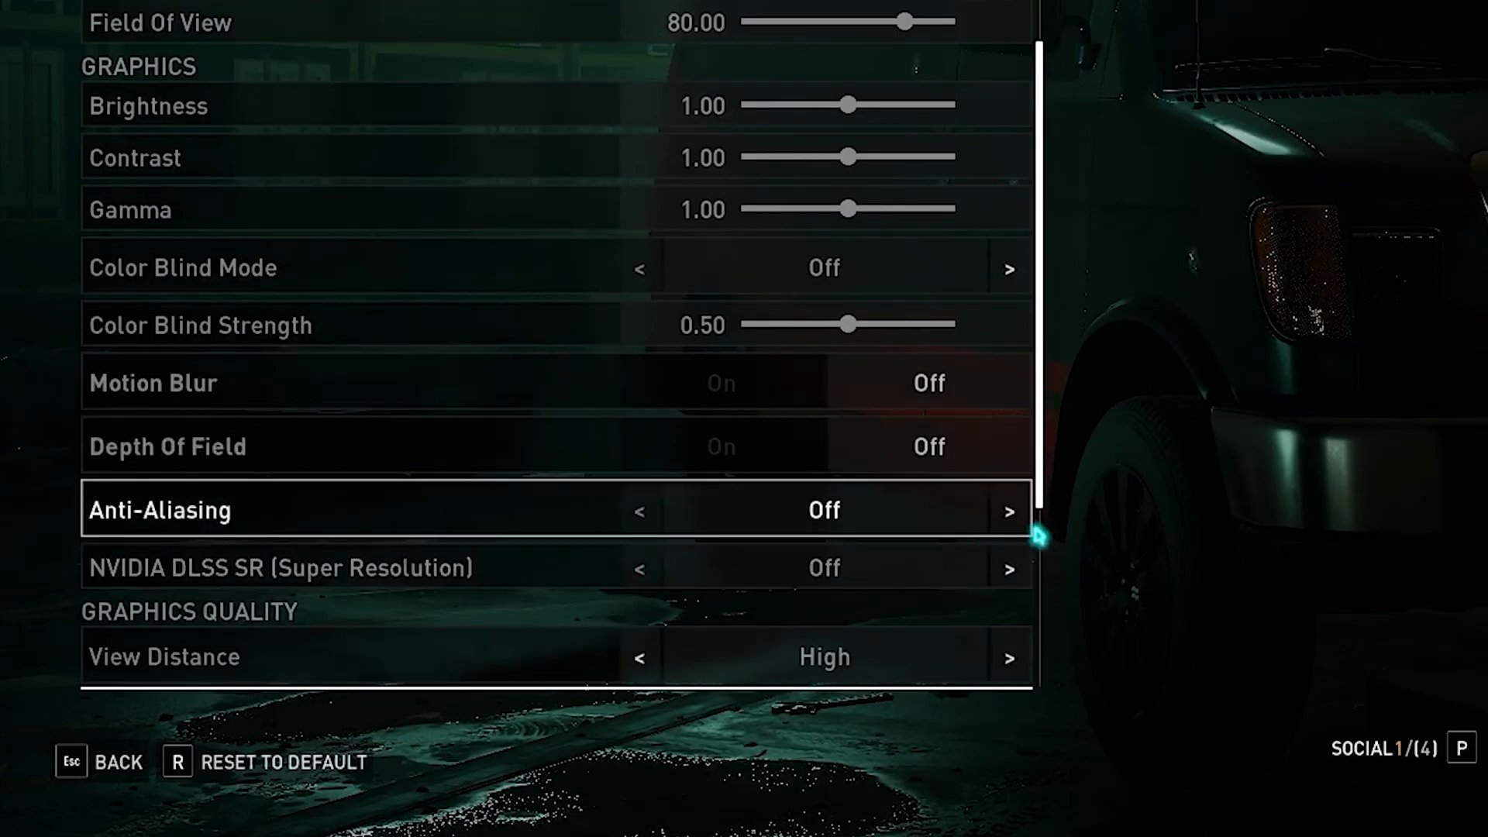
{"action": "left_click", "coordinate": [1009, 510]}
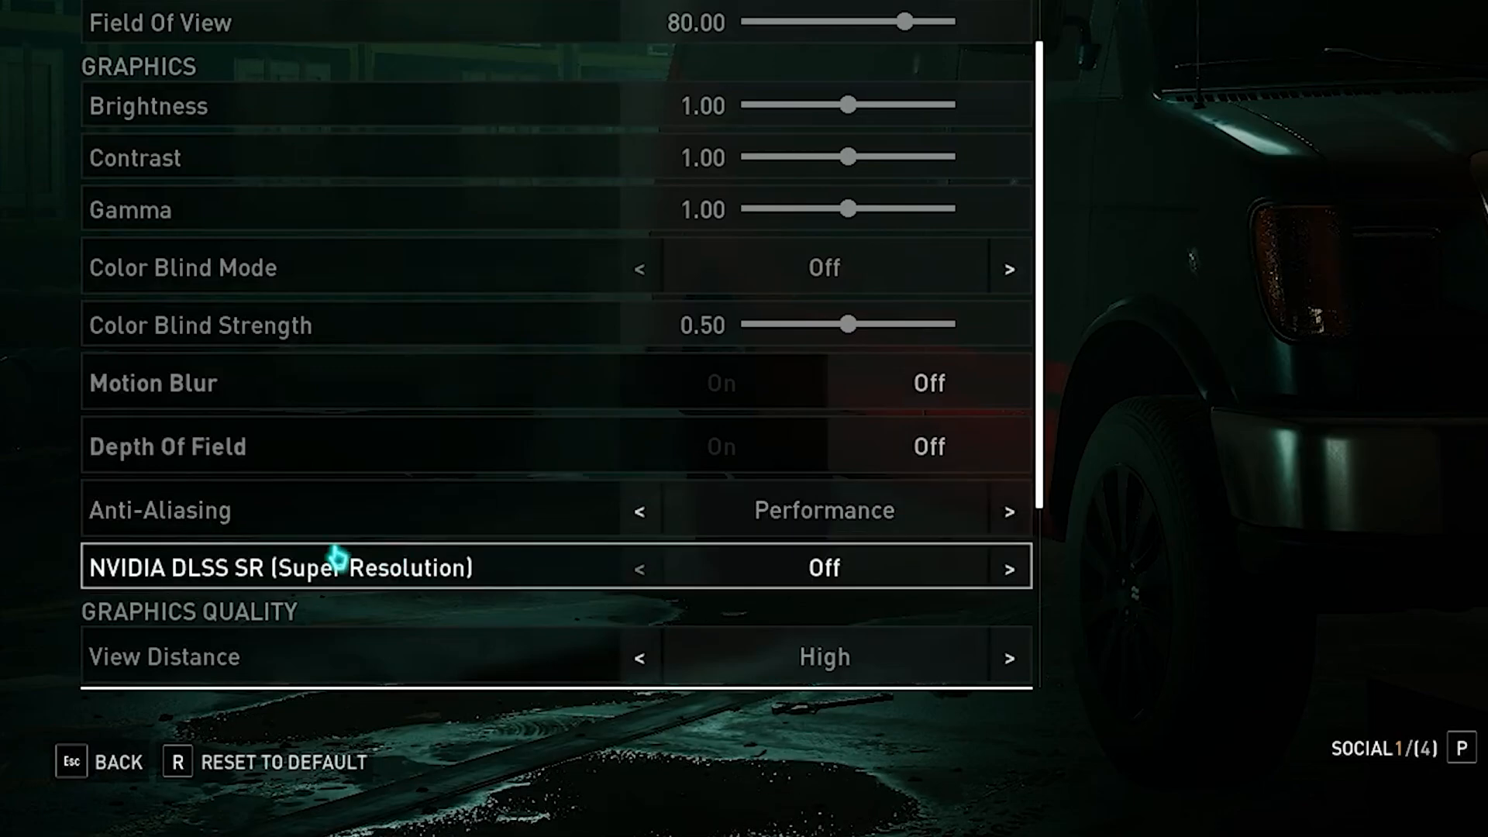
{"action": "mouse_move", "coordinate": [958, 569]}
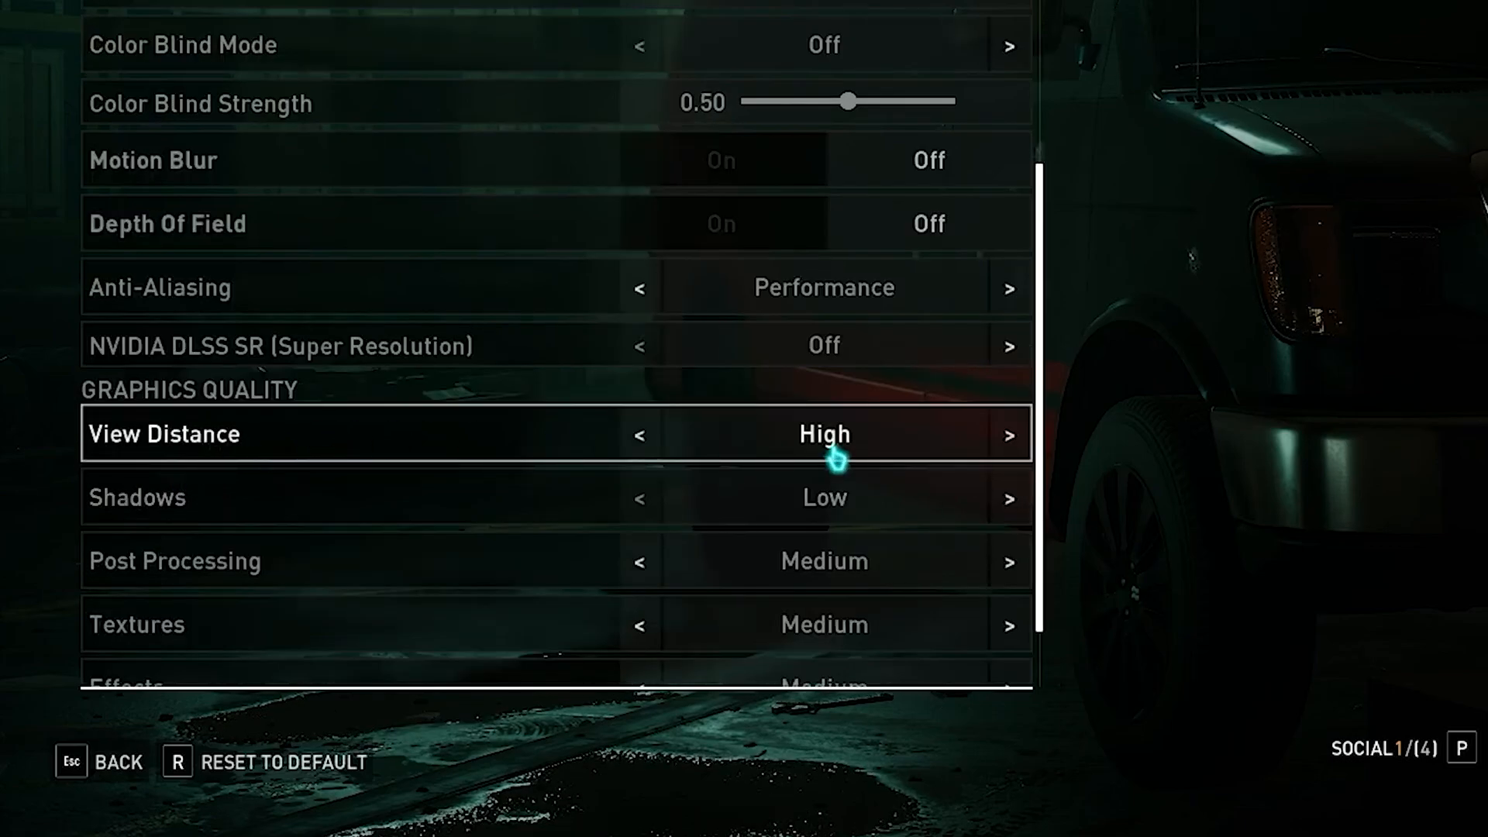
{"action": "scroll", "scroll_direction": "down", "scroll_amount": 3}
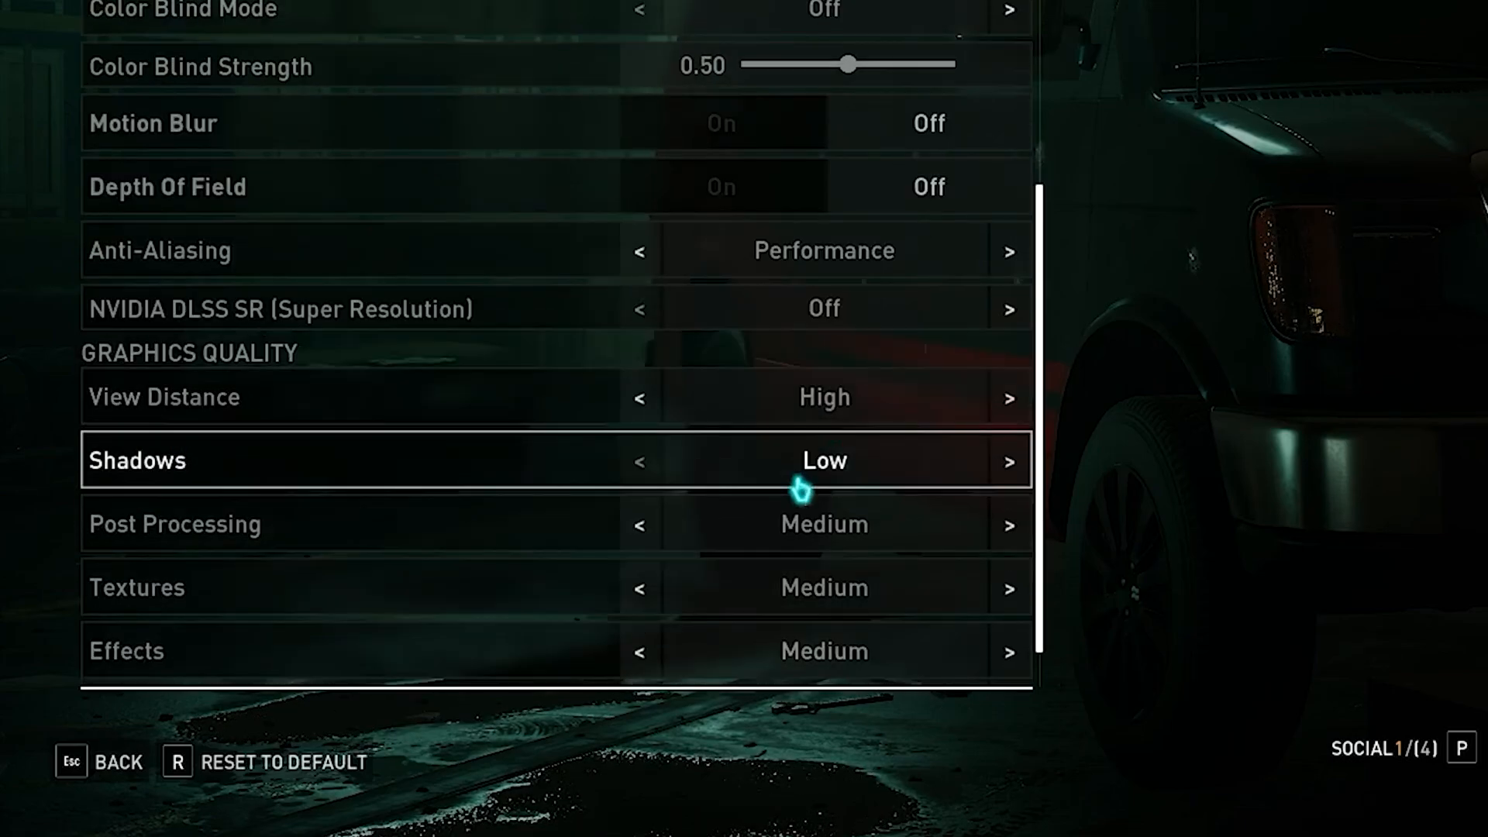